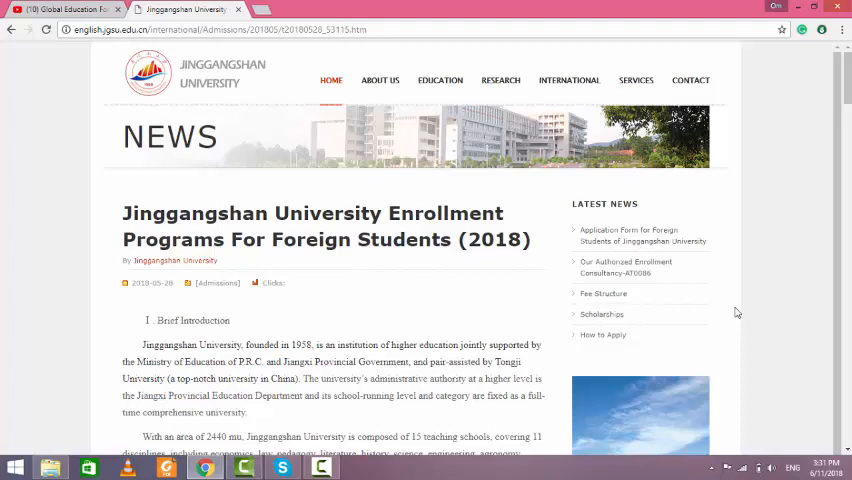
pyautogui.scroll(-3)
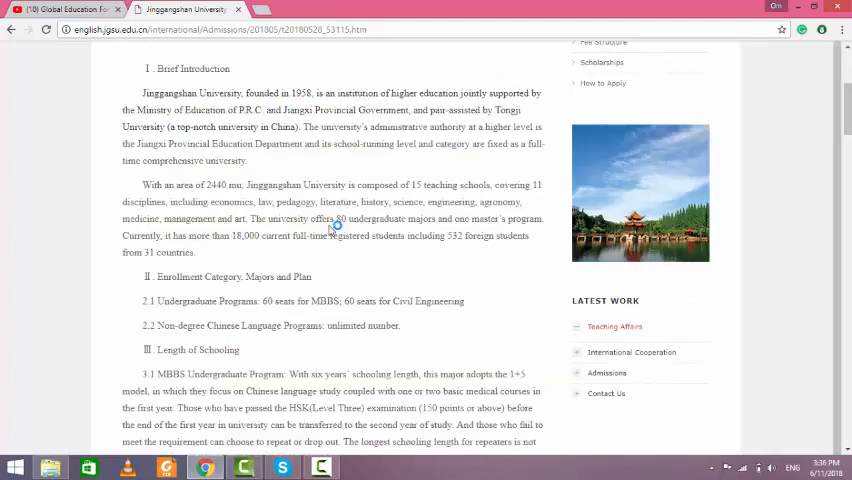
pyautogui.moveTo(333, 227)
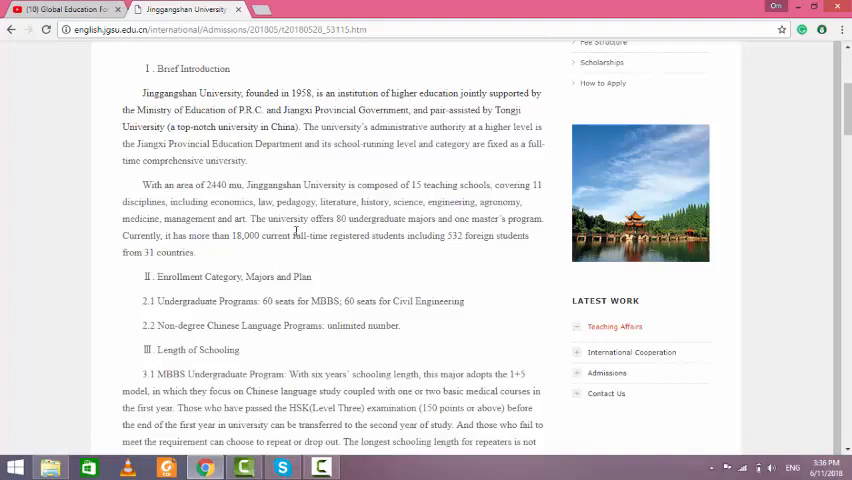
pyautogui.scroll(-3)
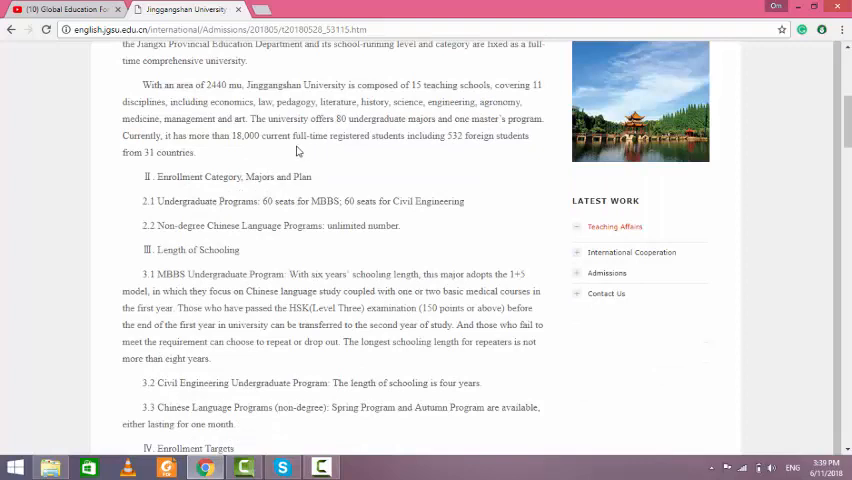
pyautogui.moveTo(418, 153)
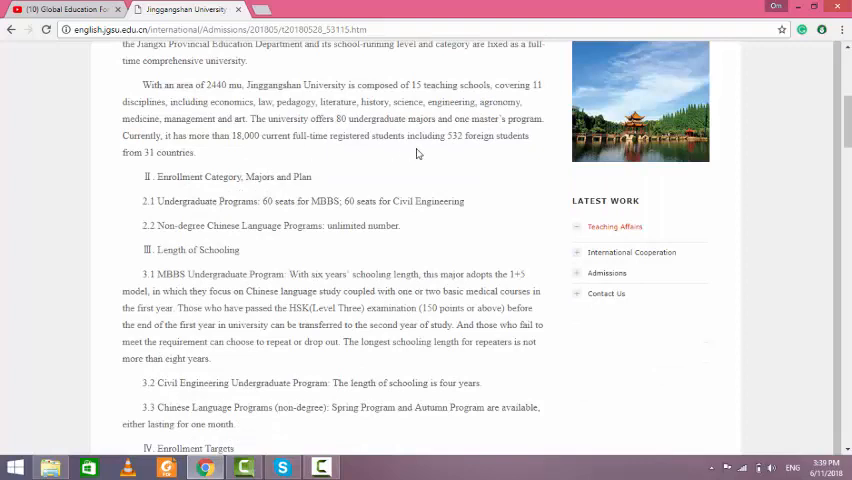
pyautogui.moveTo(258, 211)
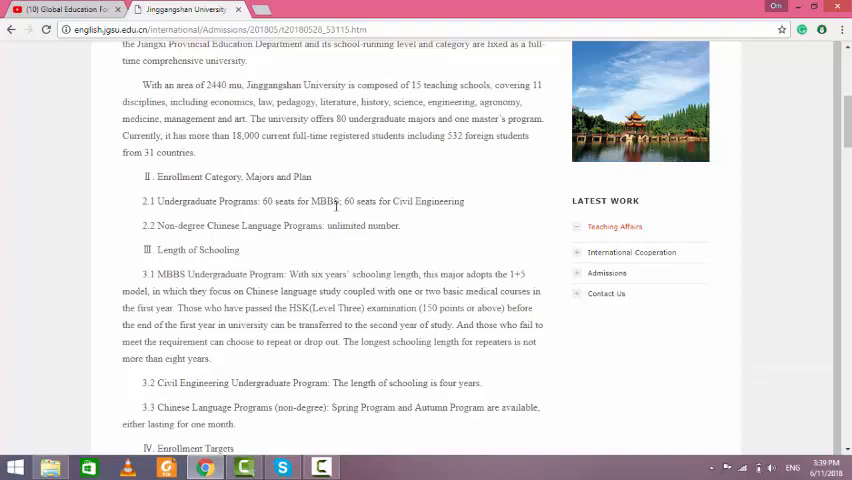
pyautogui.moveTo(409, 214)
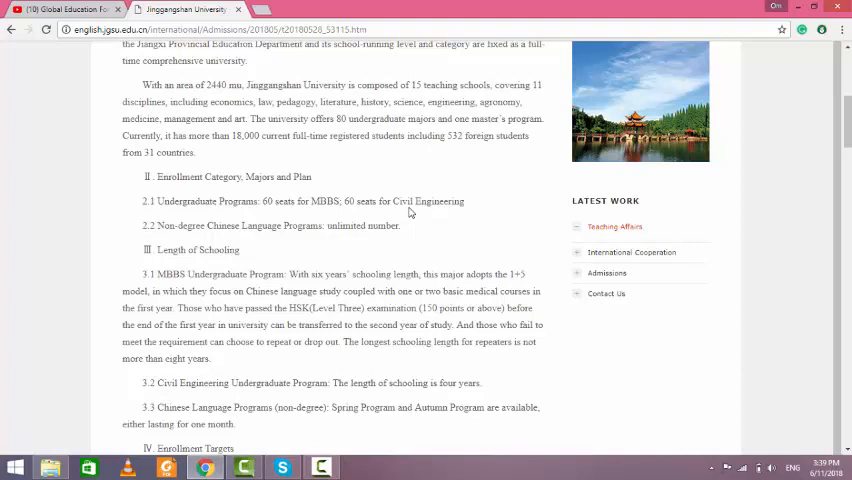
pyautogui.scroll(-3)
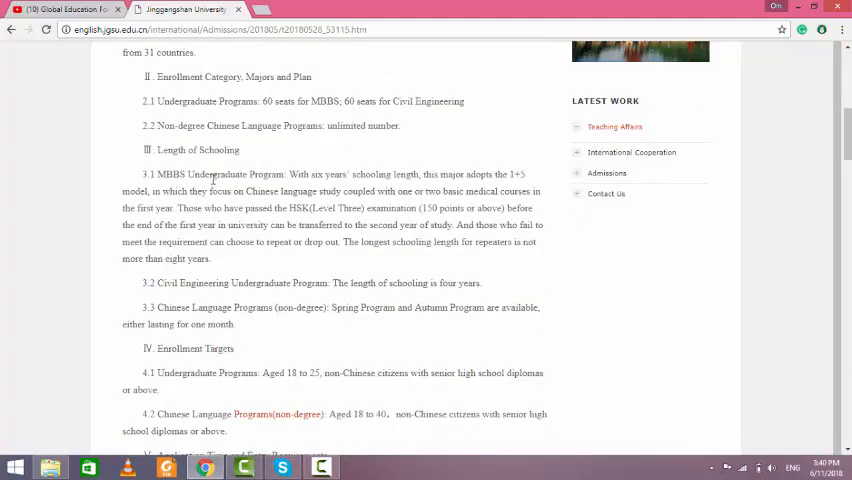
pyautogui.scroll(-3)
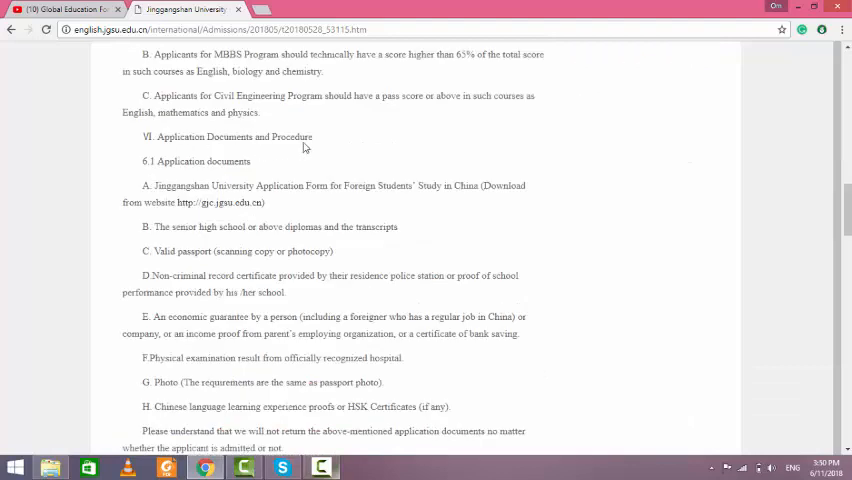
pyautogui.moveTo(297, 160)
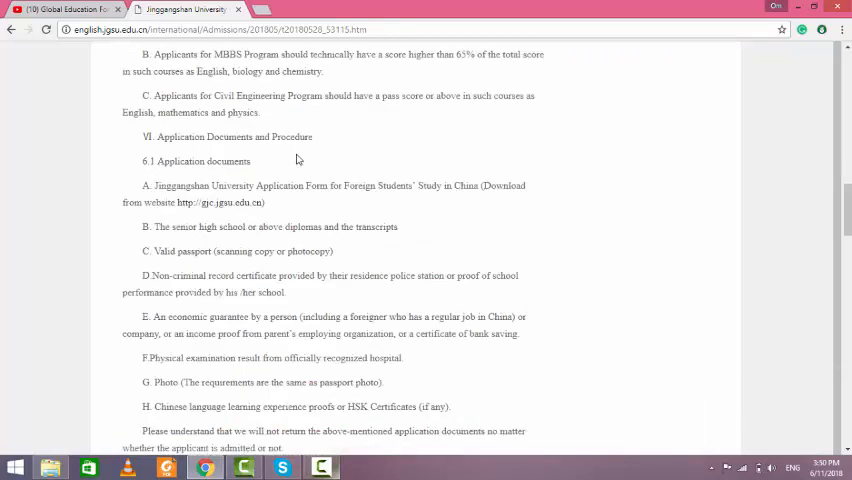
pyautogui.moveTo(237, 205)
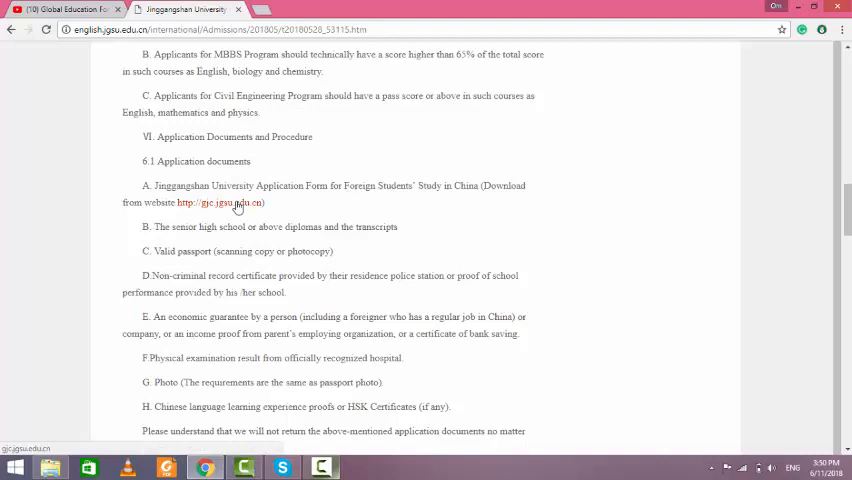
pyautogui.moveTo(215, 218)
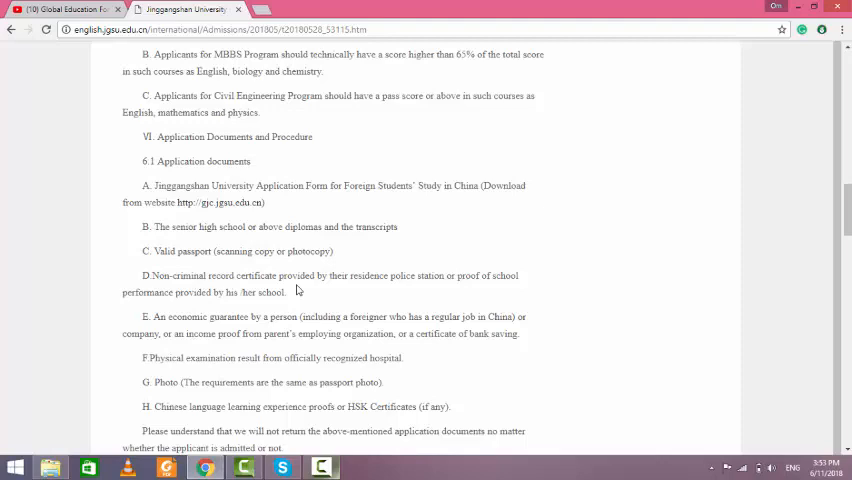
pyautogui.scroll(-3)
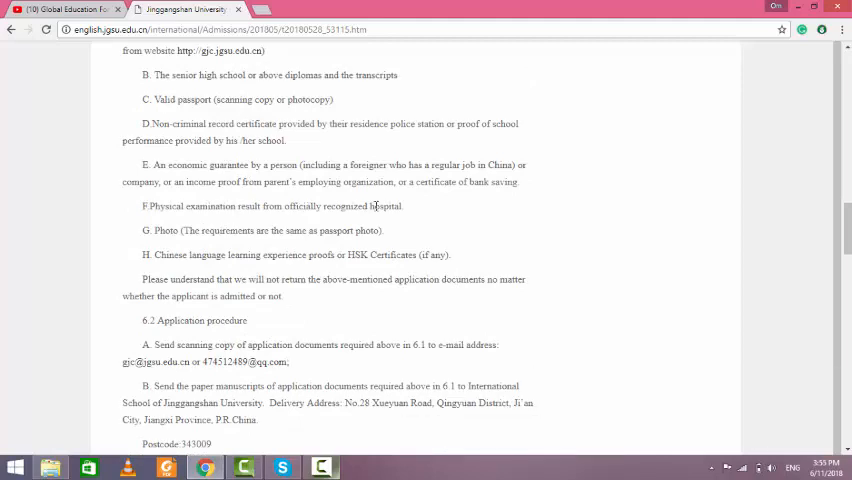
pyautogui.moveTo(293, 267)
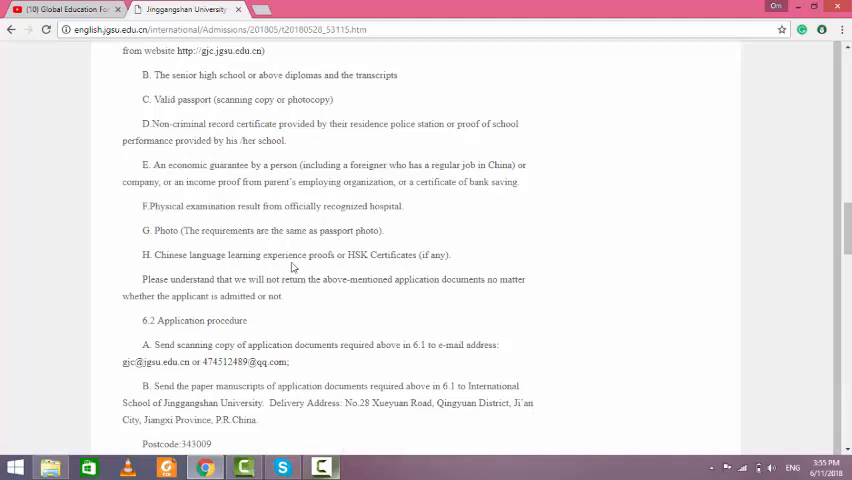
pyautogui.moveTo(307, 267)
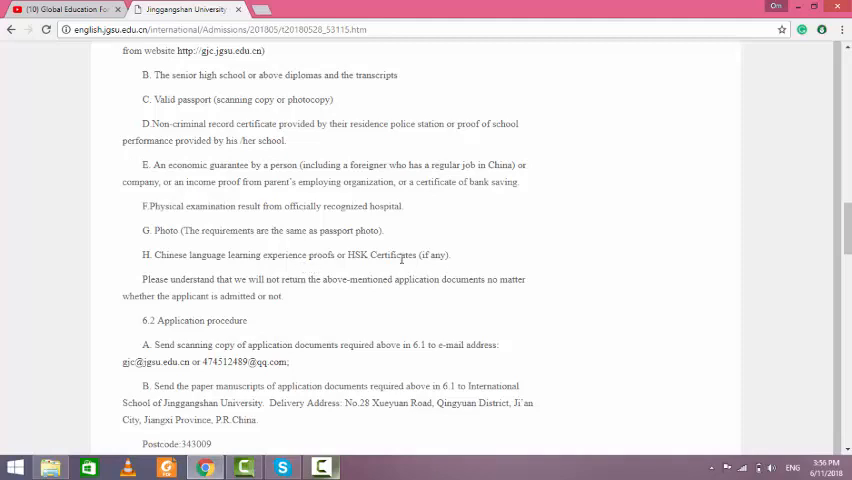
pyautogui.scroll(-3)
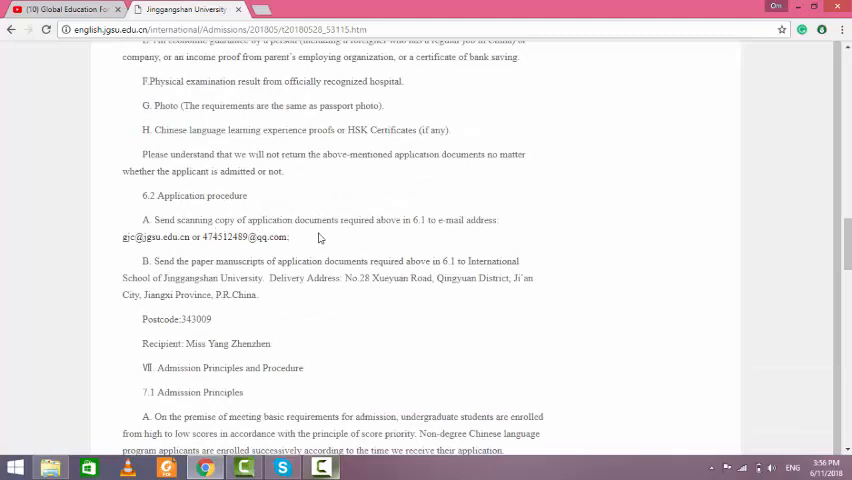
pyautogui.moveTo(300, 239)
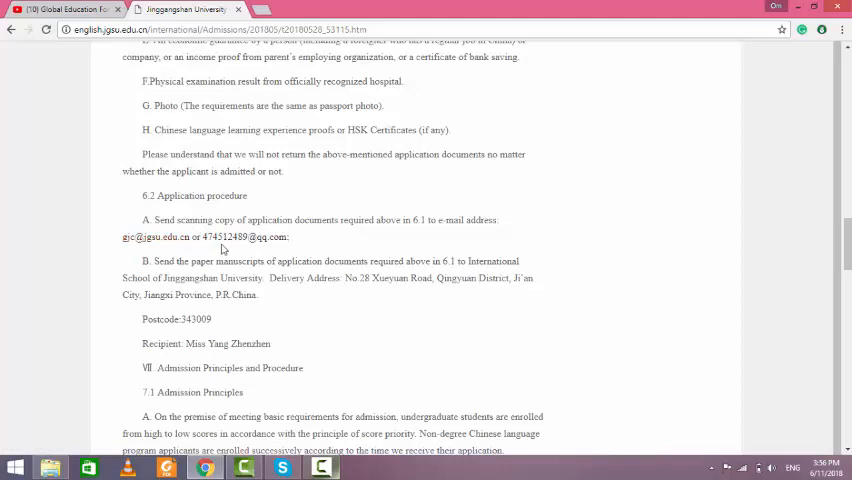
pyautogui.moveTo(301, 239)
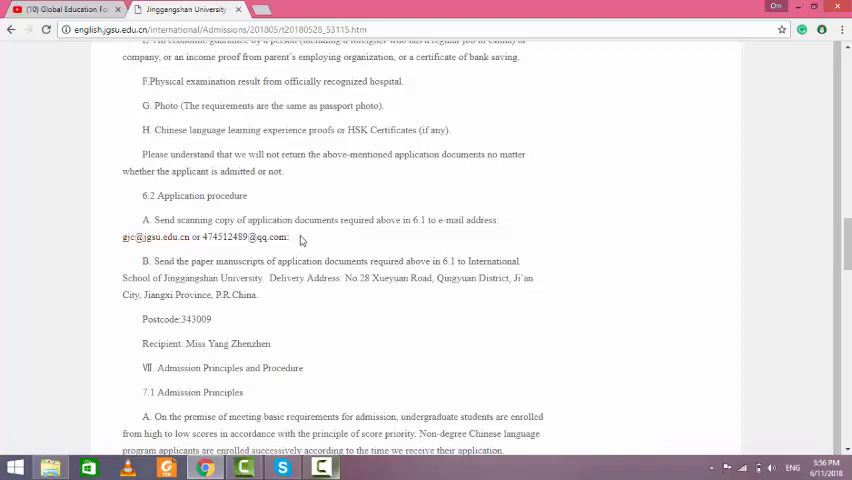
pyautogui.scroll(-3)
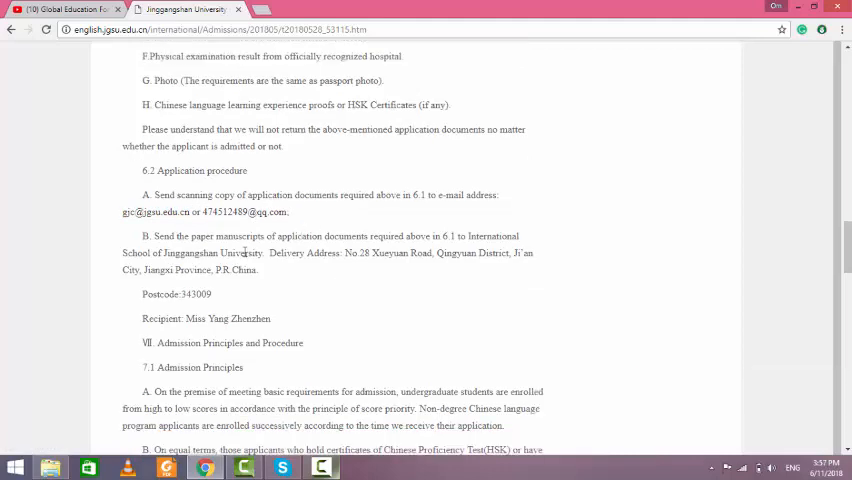
pyautogui.moveTo(272, 252)
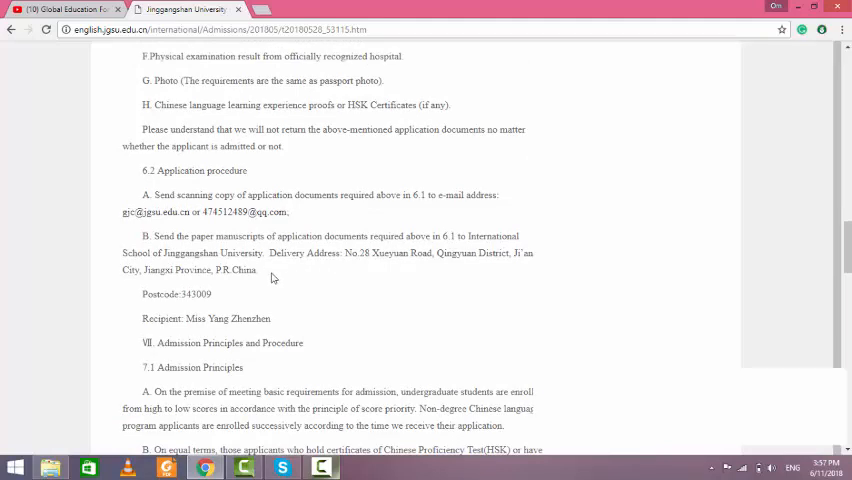
pyautogui.scroll(-3)
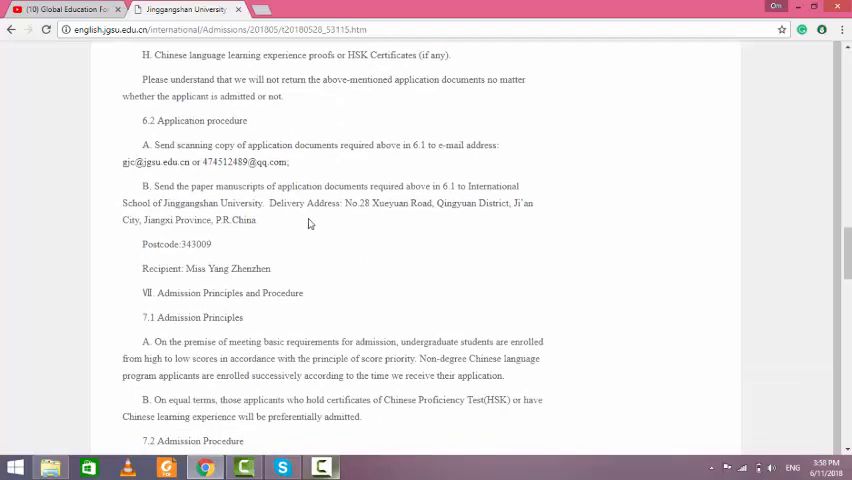
pyautogui.scroll(-3)
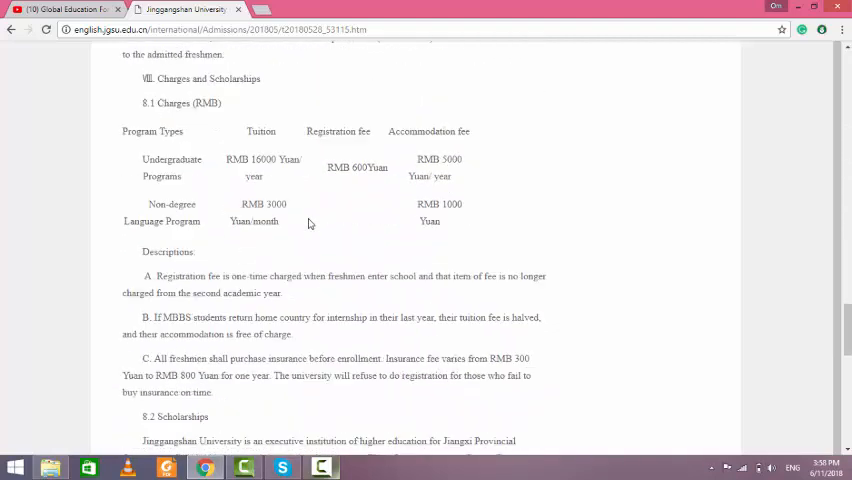
pyautogui.scroll(-3)
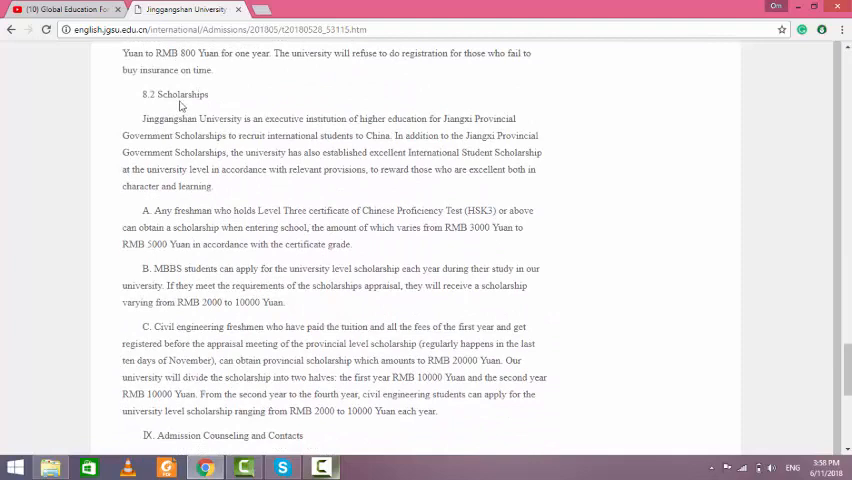
pyautogui.moveTo(195, 111)
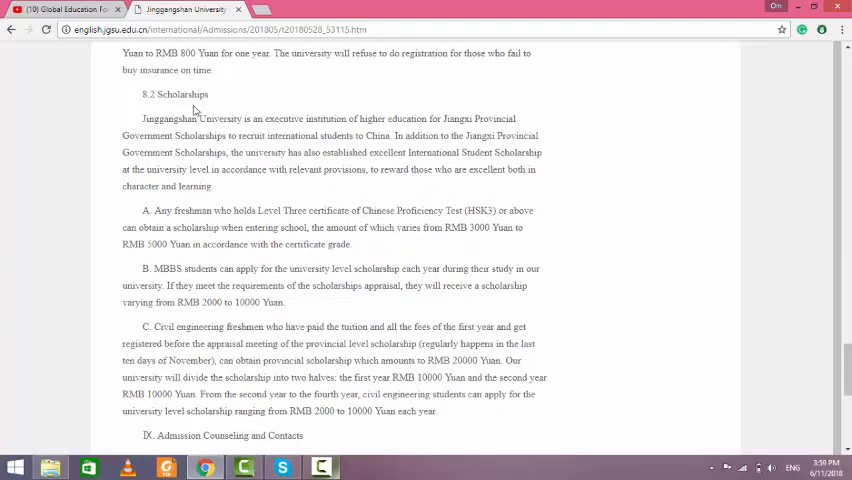
pyautogui.moveTo(288, 282)
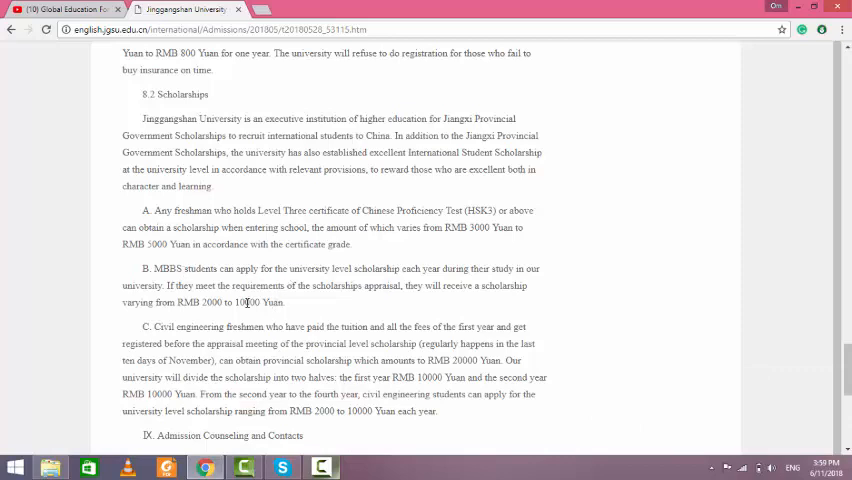
pyautogui.moveTo(212, 314)
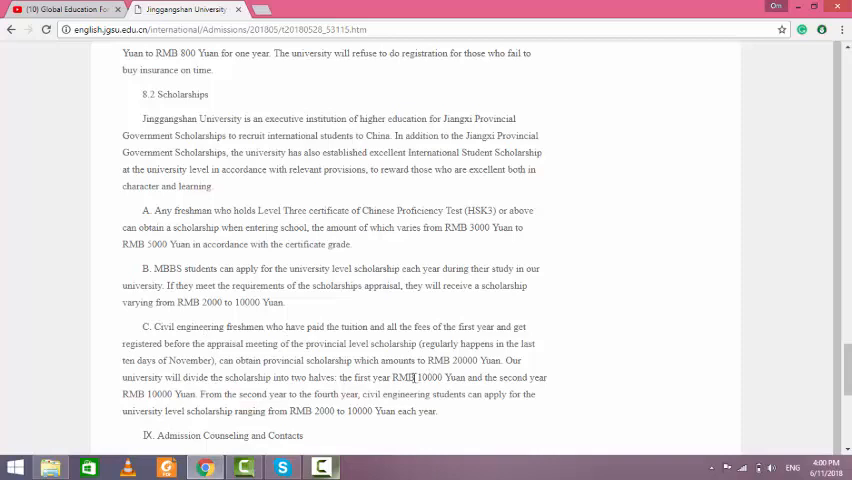
pyautogui.scroll(-3)
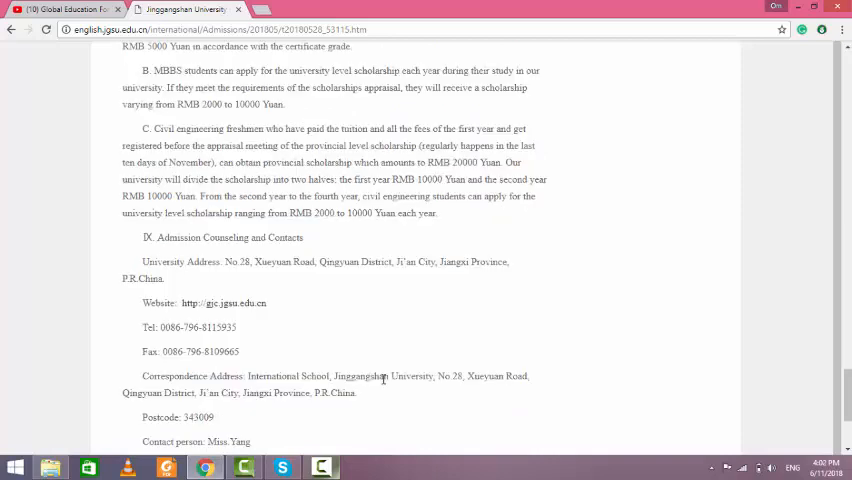